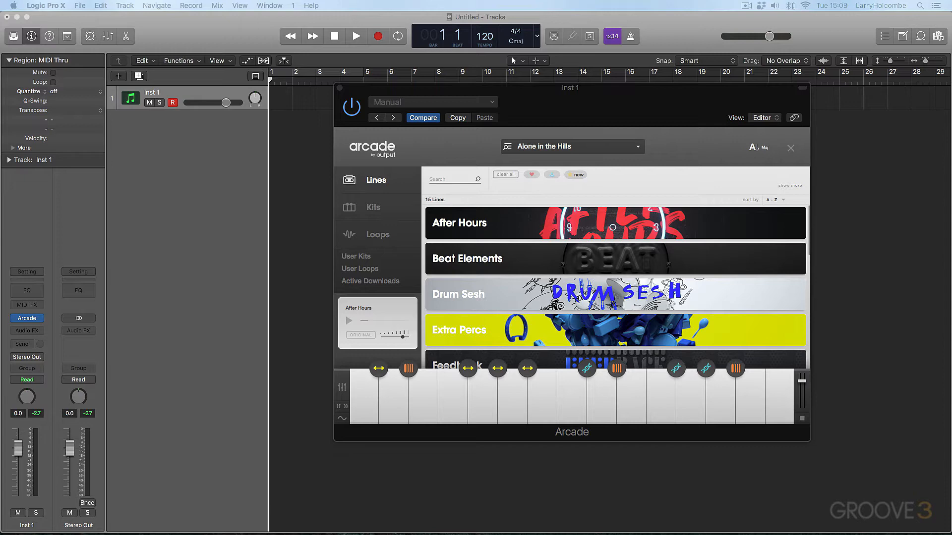
mouse_move(804, 303)
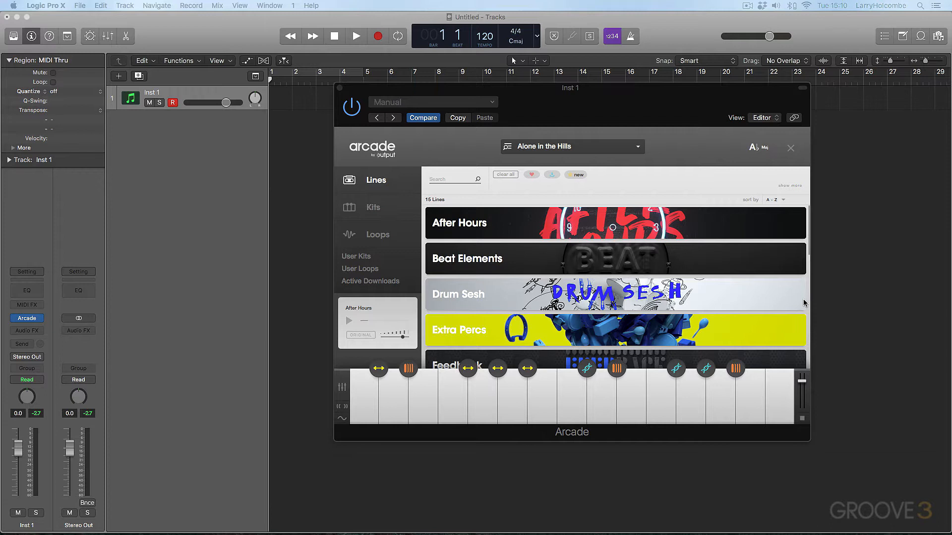
mouse_move(860, 295)
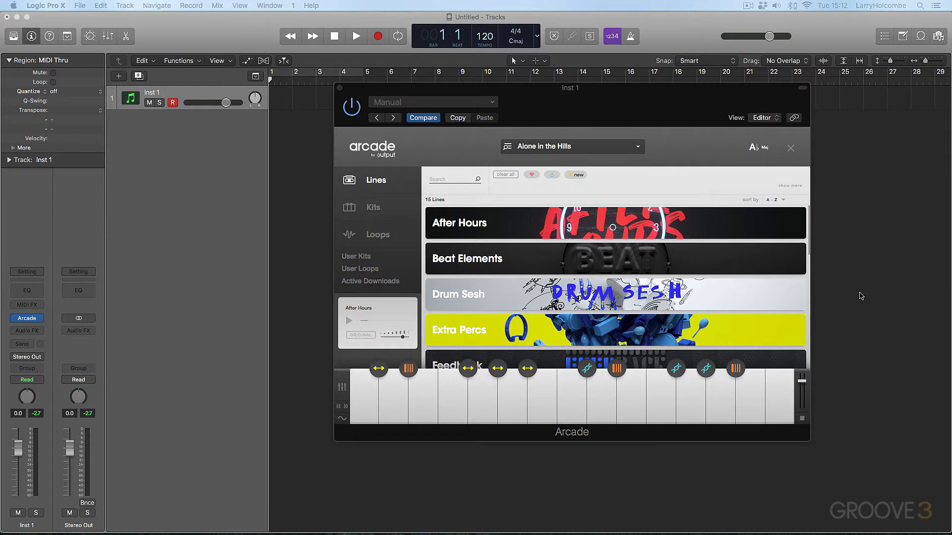
mouse_move(773, 381)
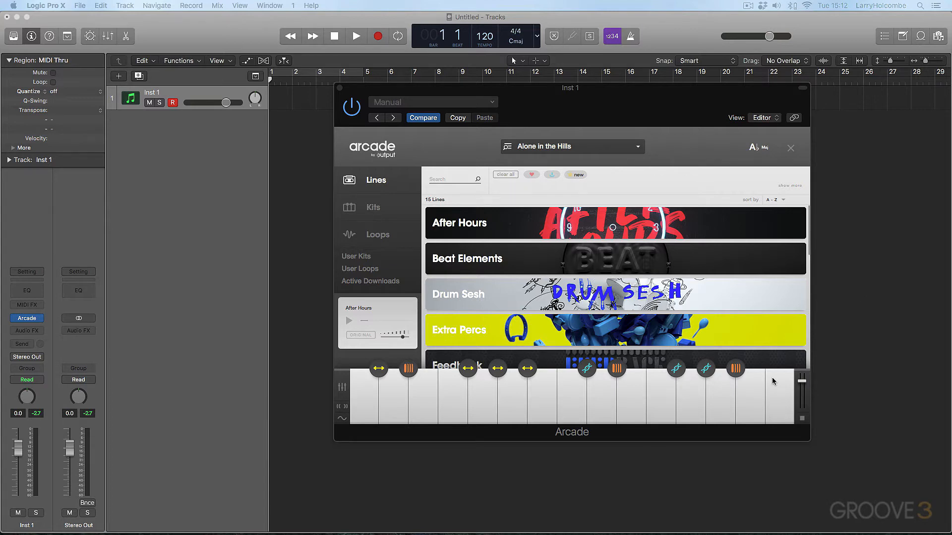
mouse_move(746, 390)
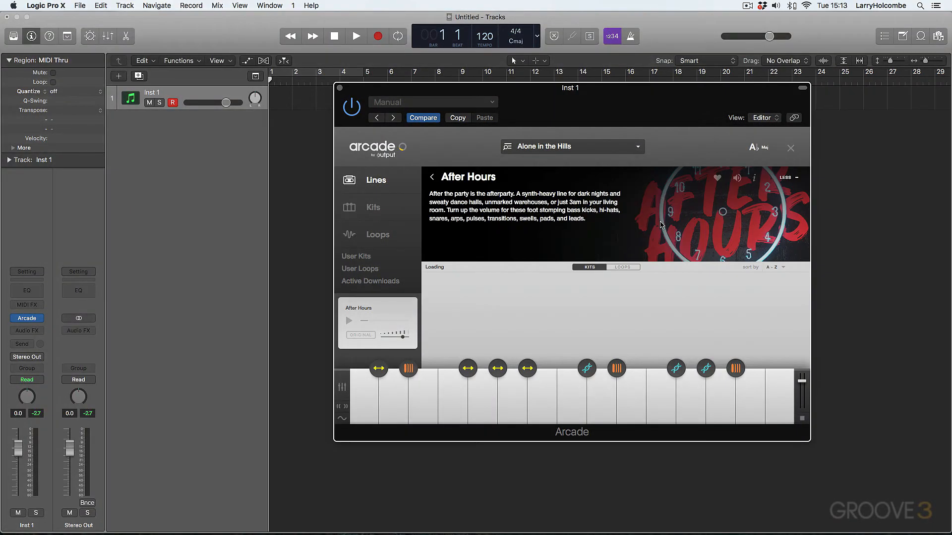
Load the Avocado Summer kit from the After Hours kit list.
left_click(790, 321)
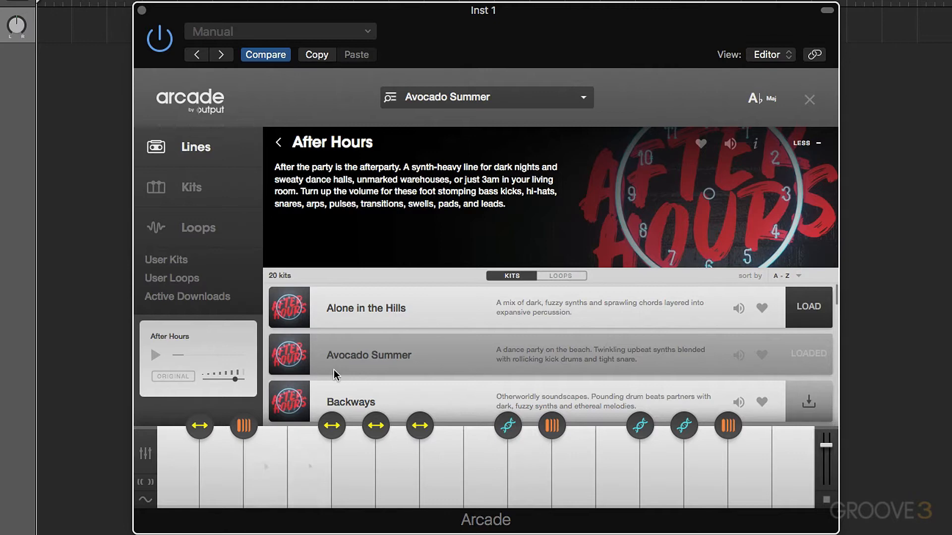
mouse_move(323, 350)
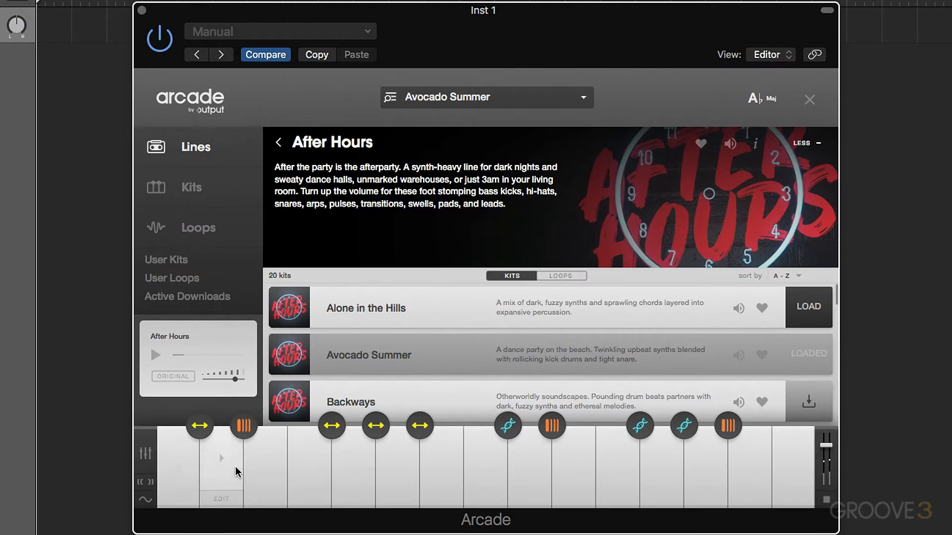
mouse_move(254, 468)
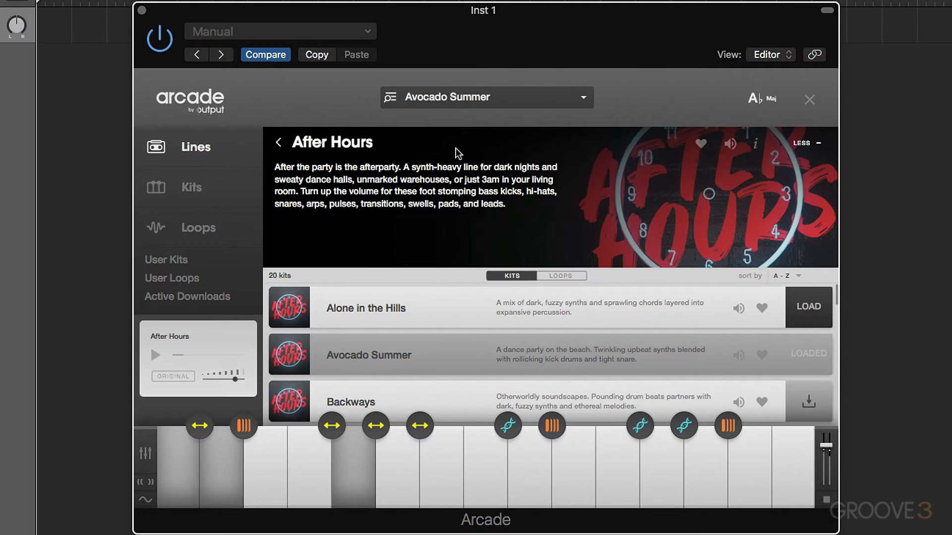
Close the browser and push the Wash Out and Glitch macro sliders up.
left_click(809, 100)
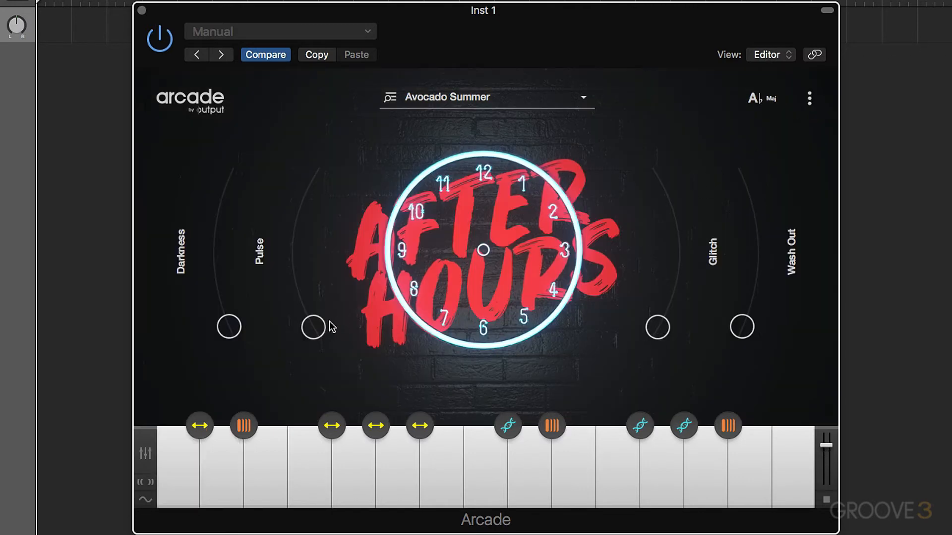
mouse_move(743, 337)
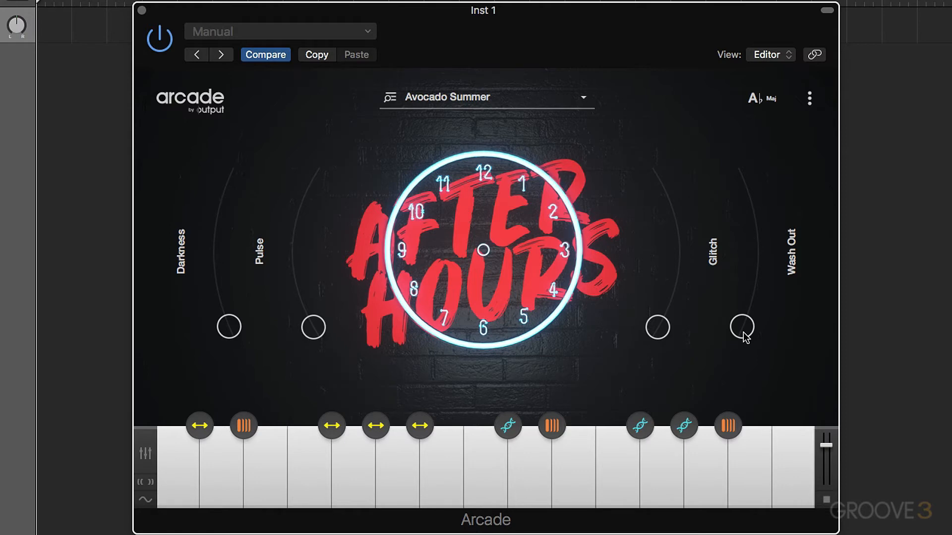
left_click_drag(743, 327, 758, 260)
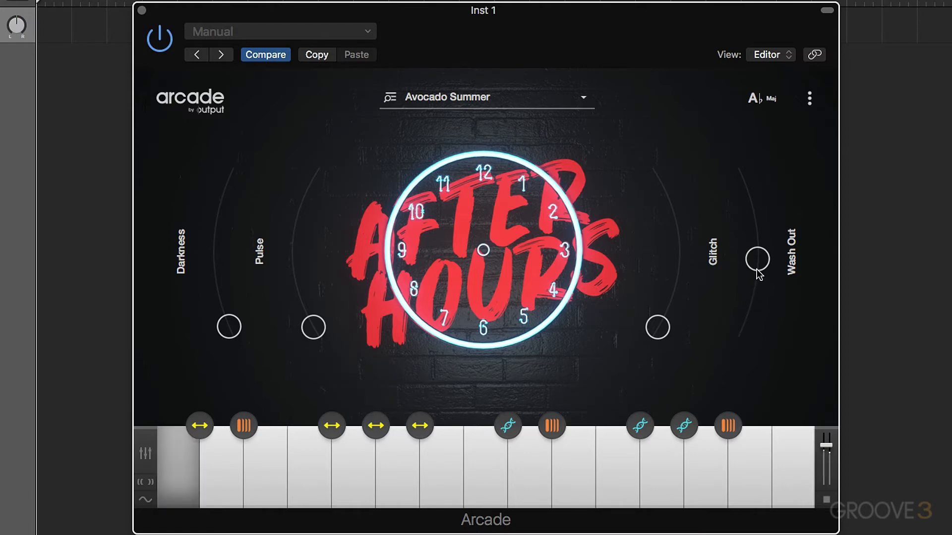
left_click_drag(758, 261, 758, 237)
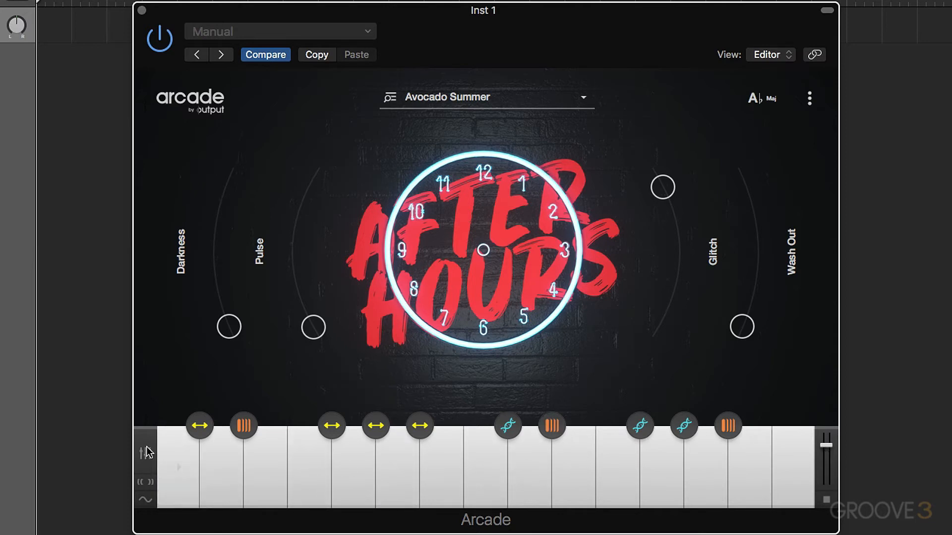
Tour the mixer, macro overview and modulation overview panels, then close the modulation overview.
left_click(146, 452)
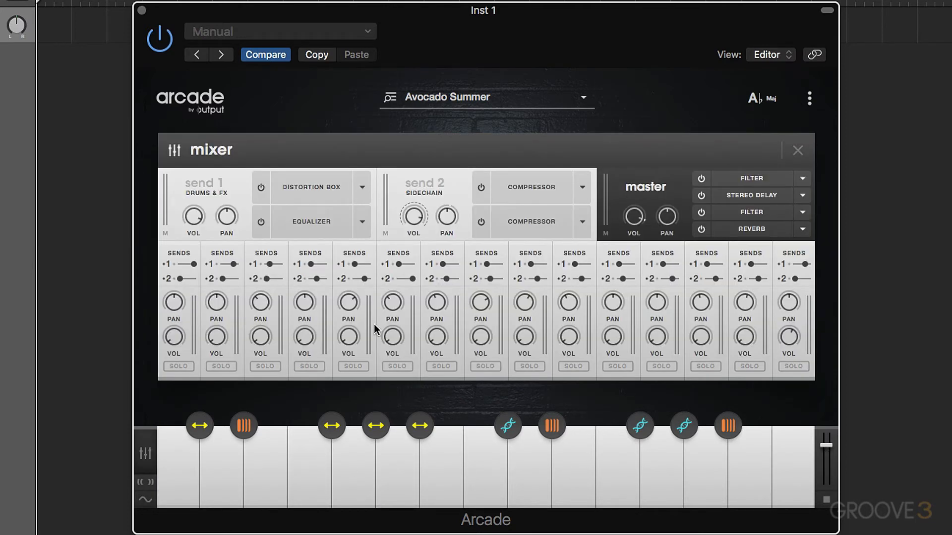
left_click(146, 482)
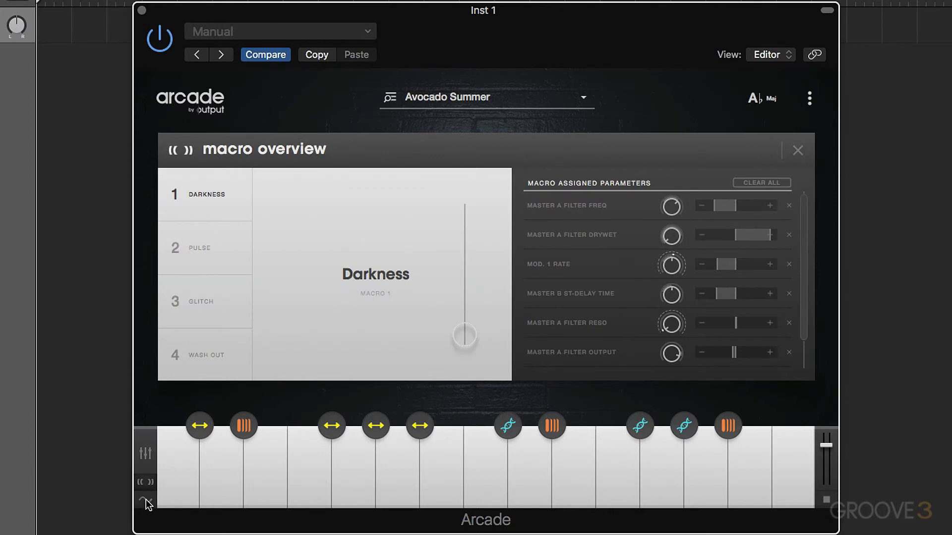
left_click(146, 499)
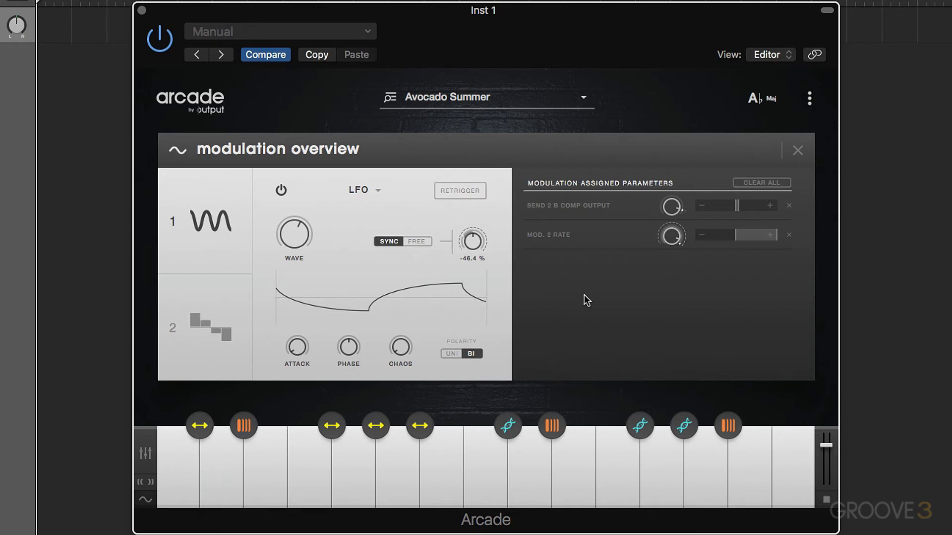
left_click(797, 150)
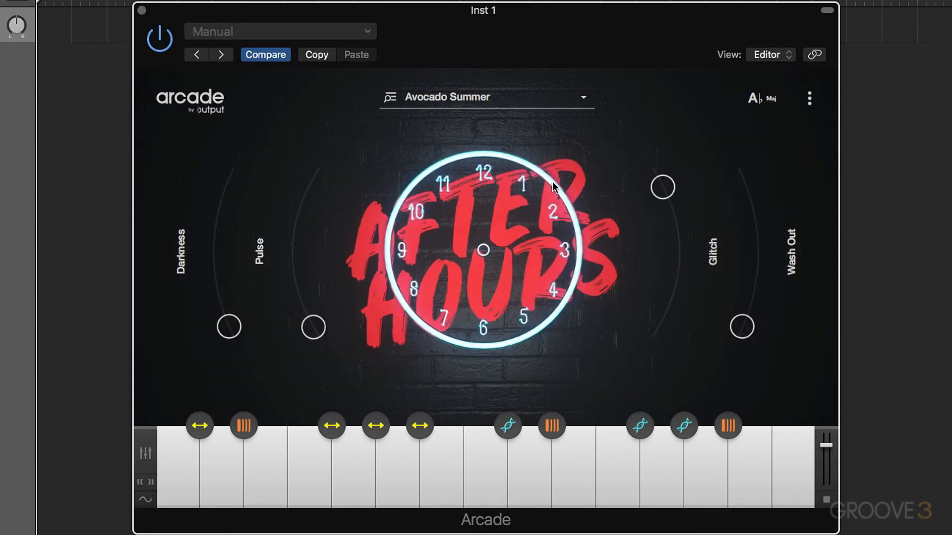
mouse_move(504, 175)
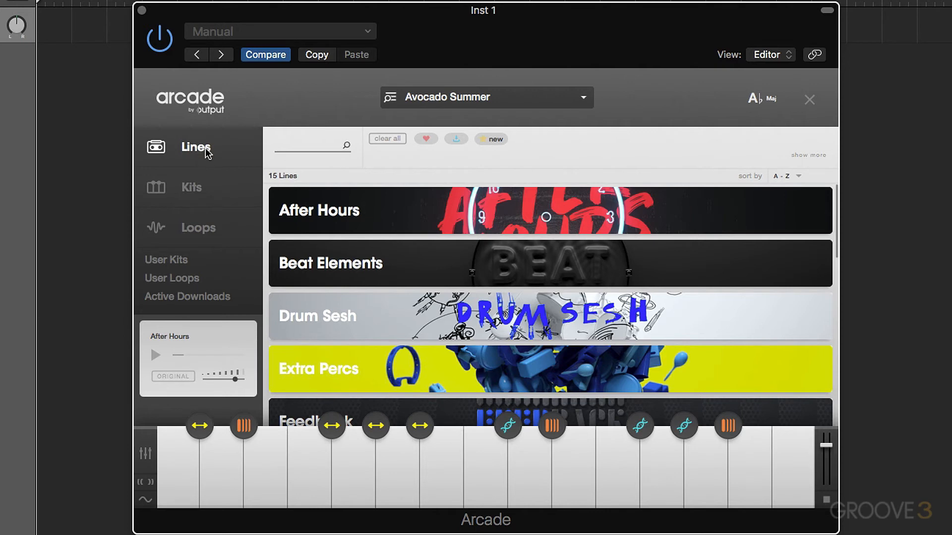
View the Loops library in the browser, then close the browser.
left_click(197, 227)
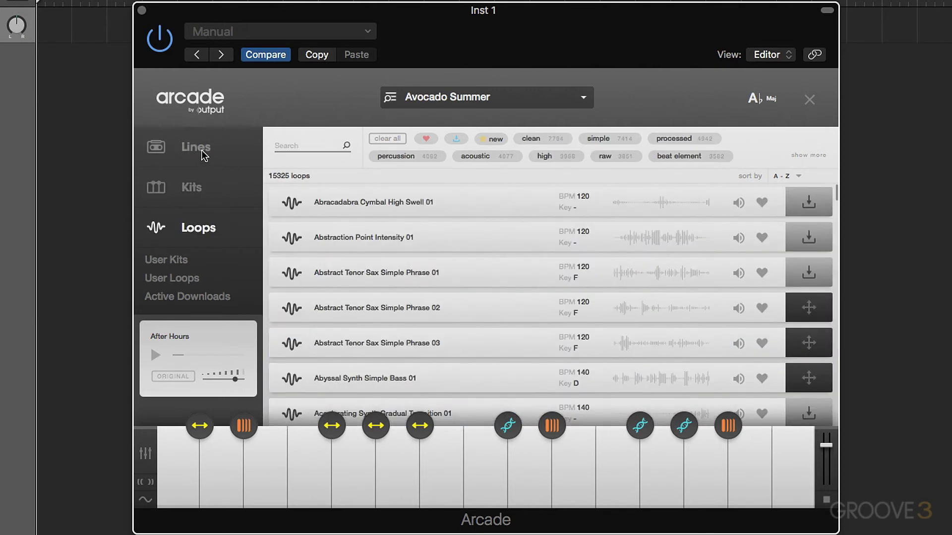
left_click(195, 147)
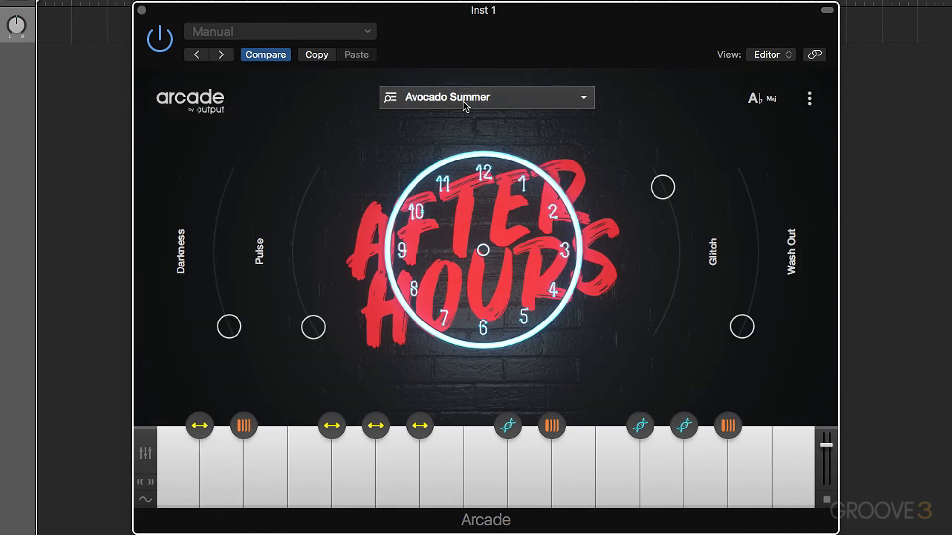
left_click(145, 452)
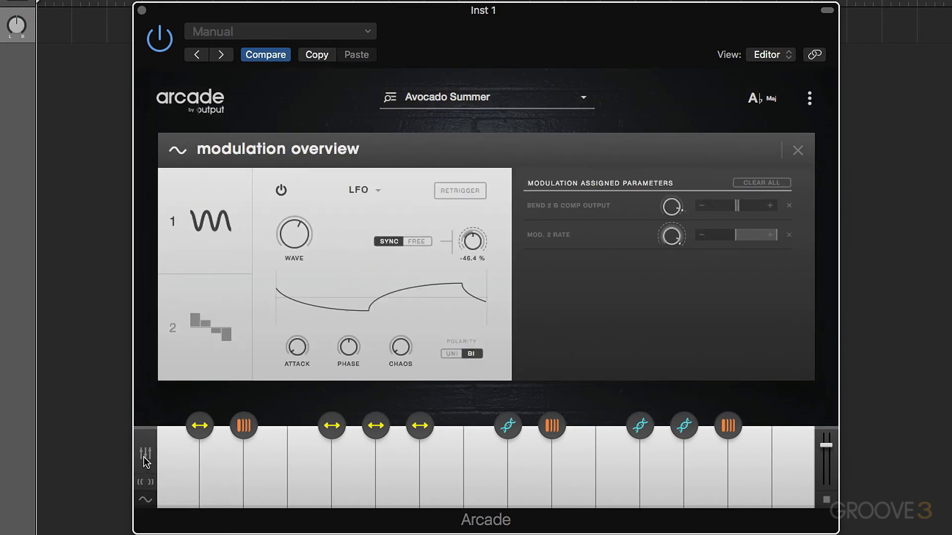
left_click(797, 150)
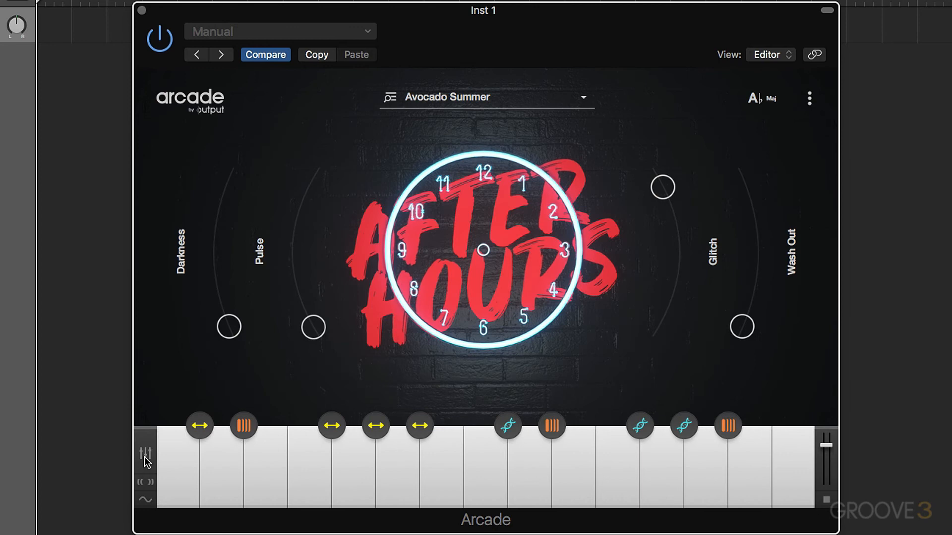
left_click(144, 454)
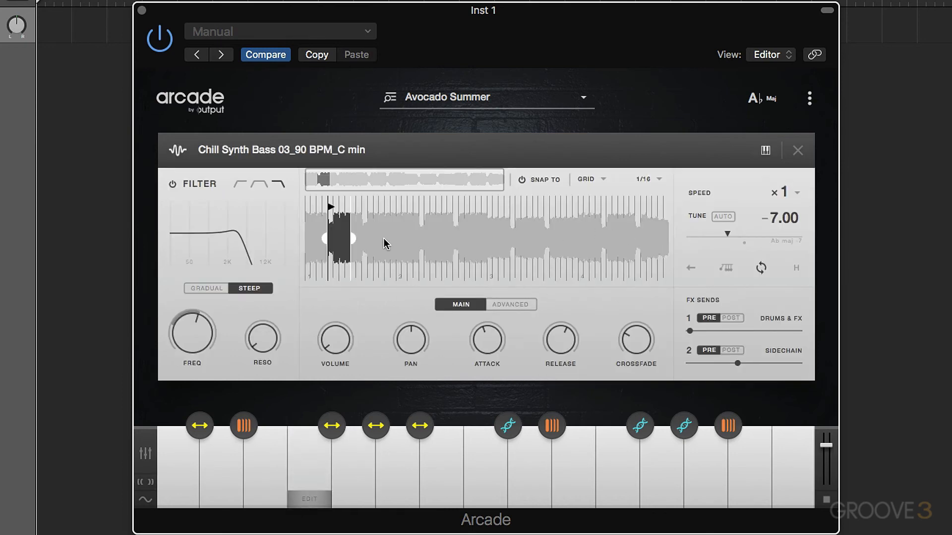
mouse_move(388, 306)
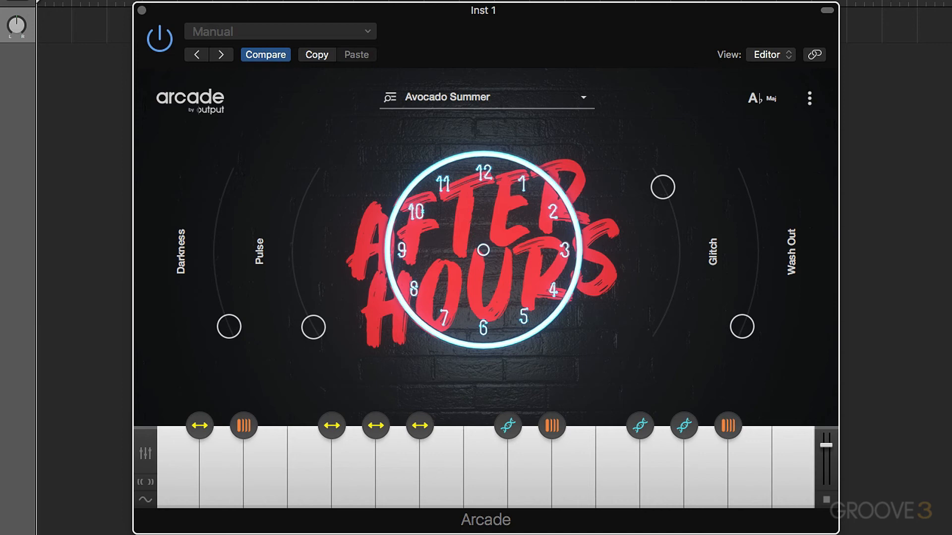
Open the Session Key menu from the A♭ Maj key display.
left_click(762, 98)
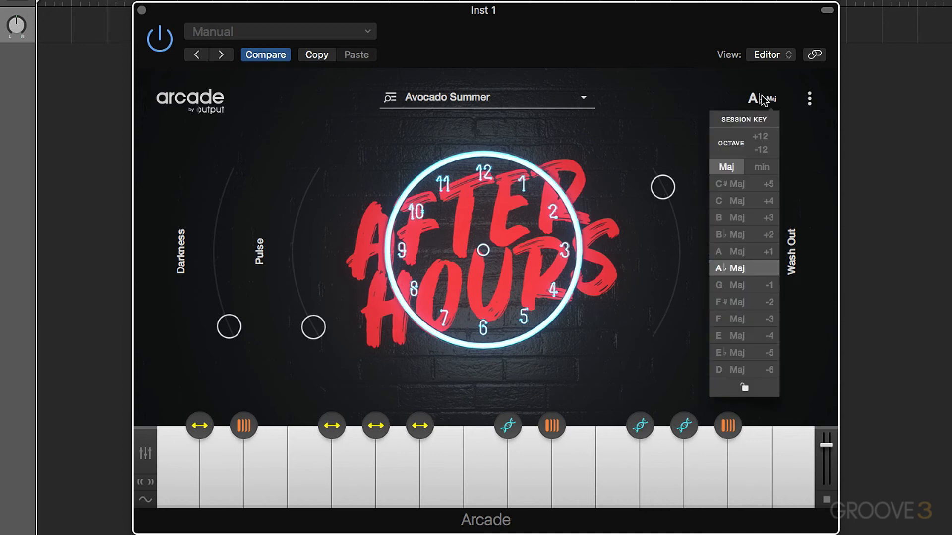
mouse_move(732, 144)
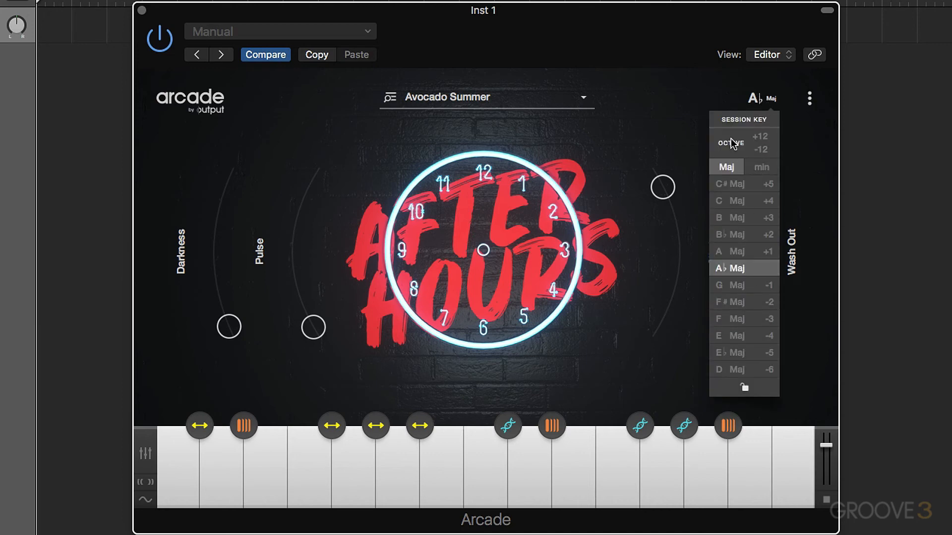